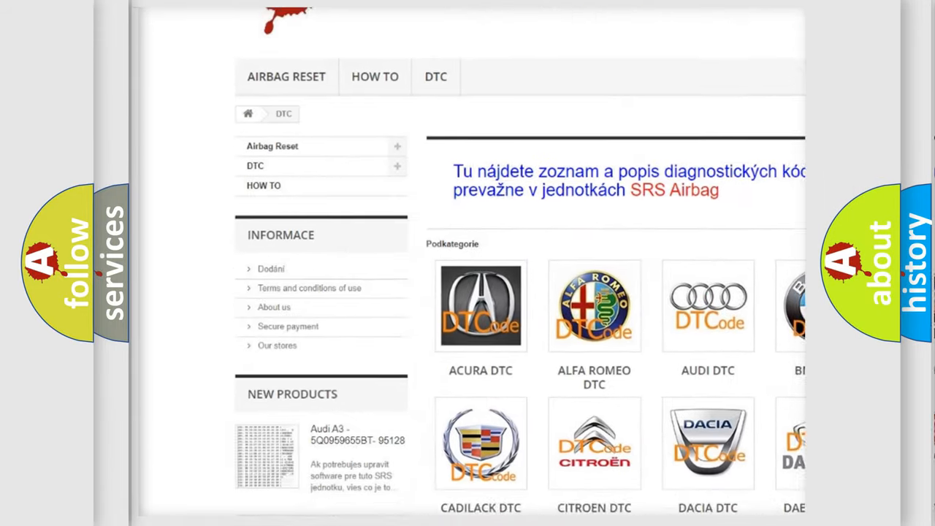
scroll("down", 3)
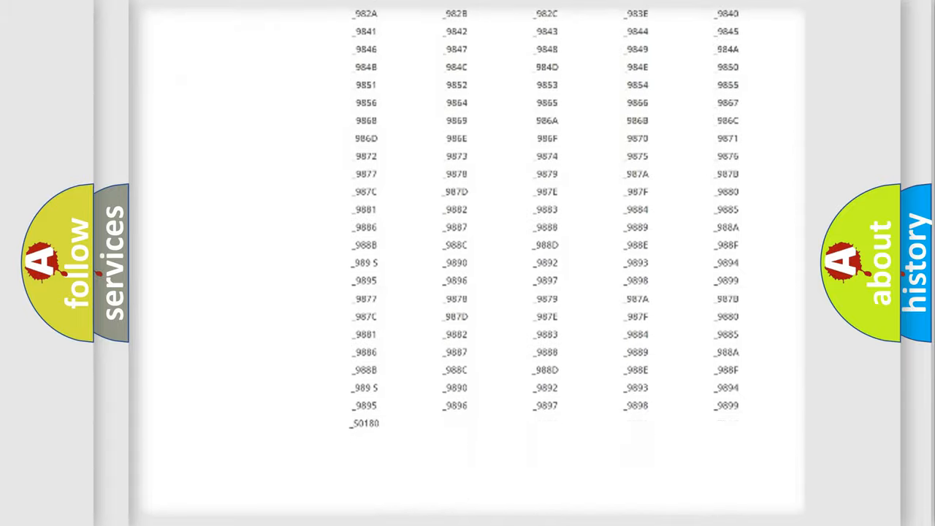
scroll("down", 3)
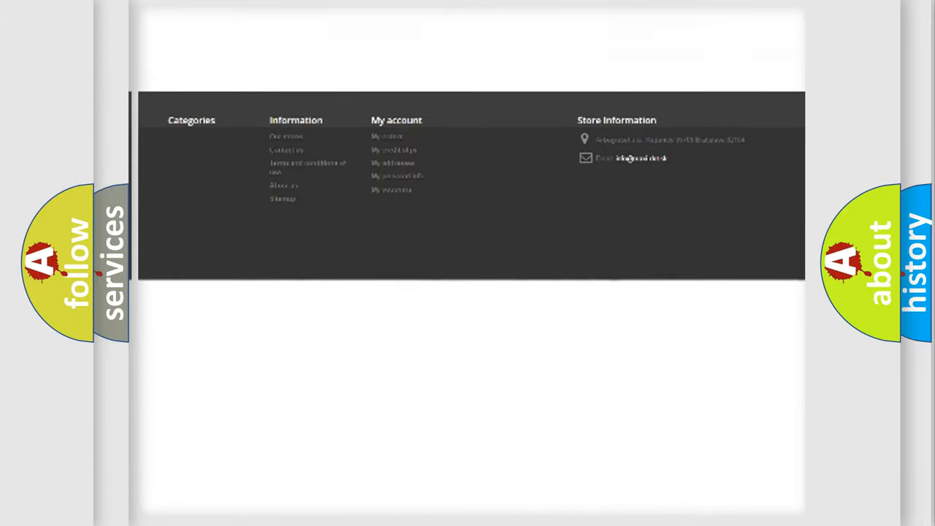